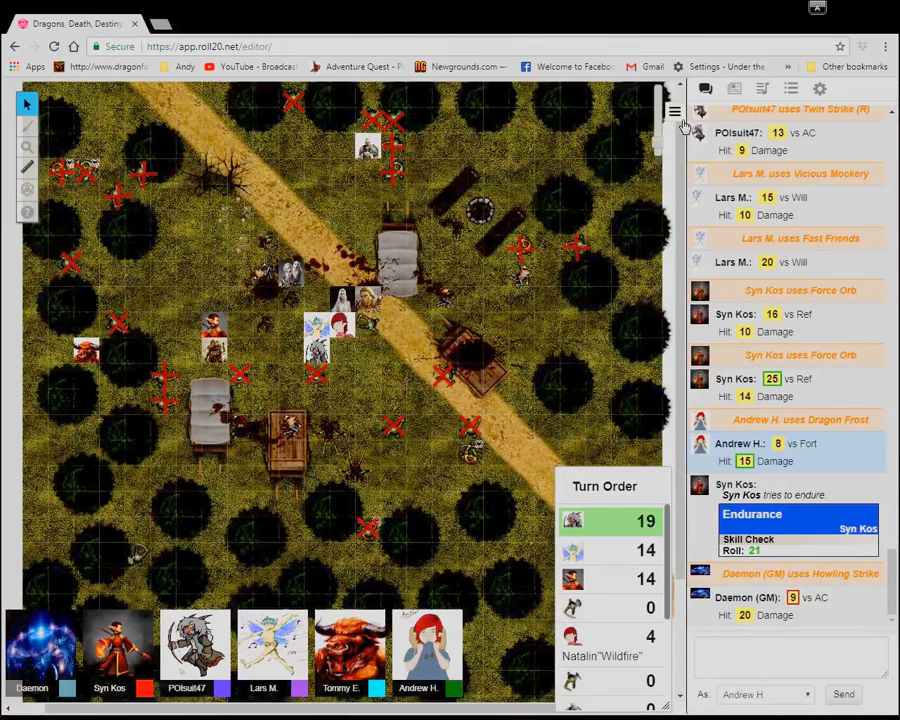
scroll("down", 3)
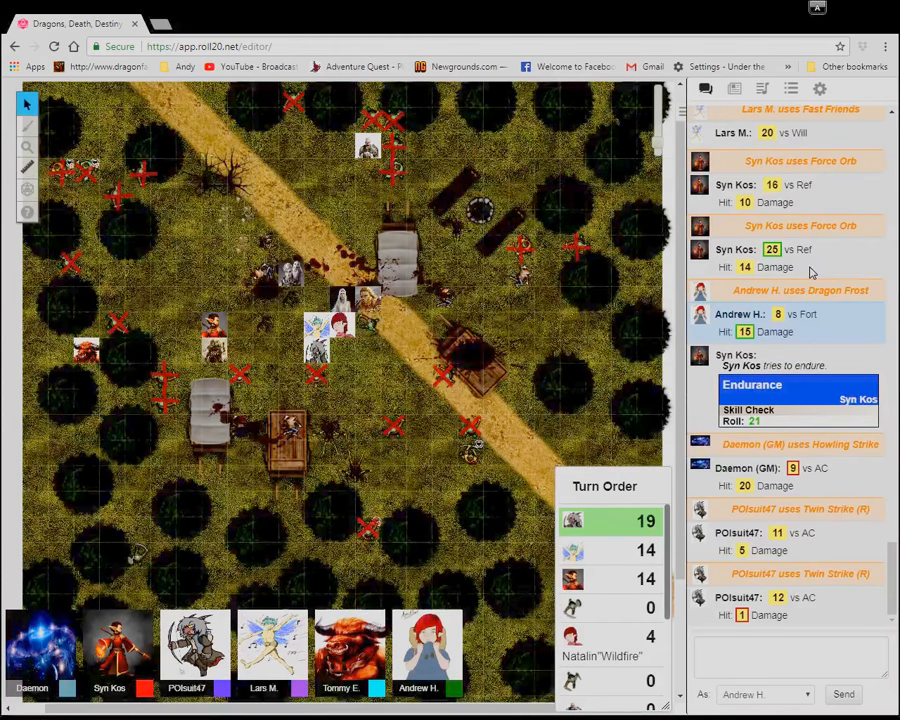
mouse_move(812, 328)
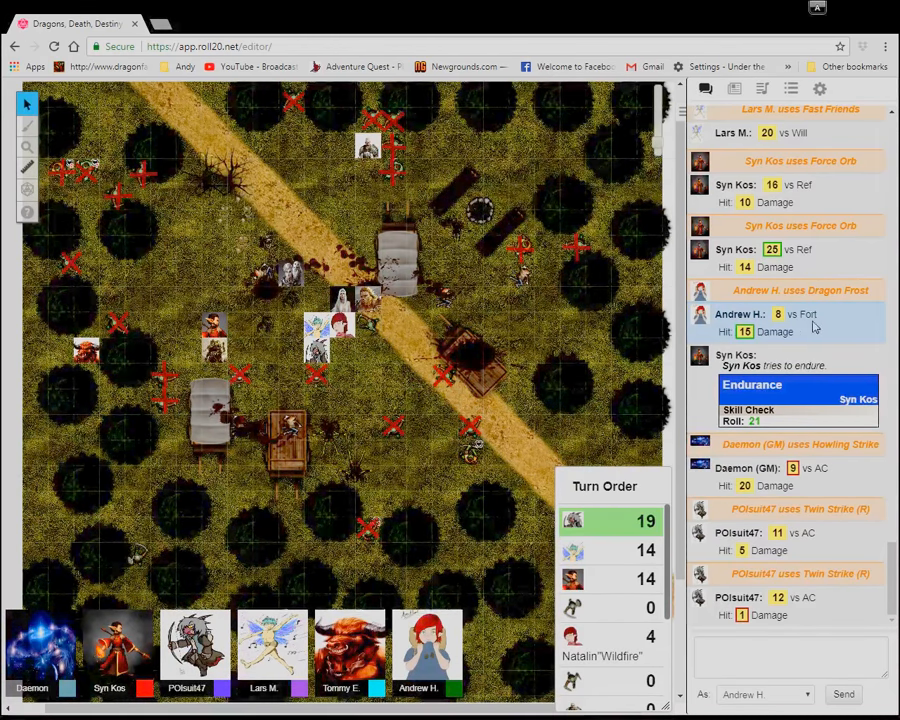